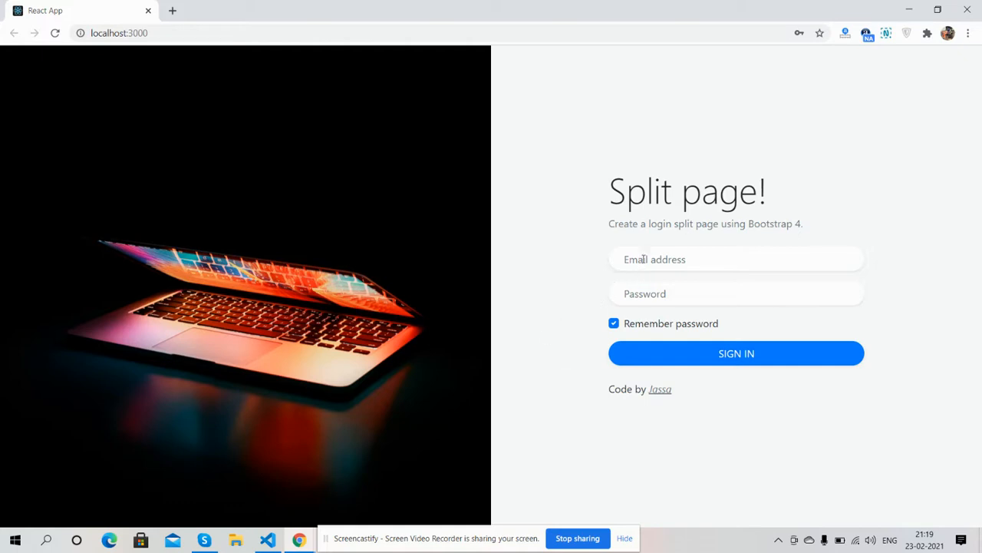
mouse_move(598, 249)
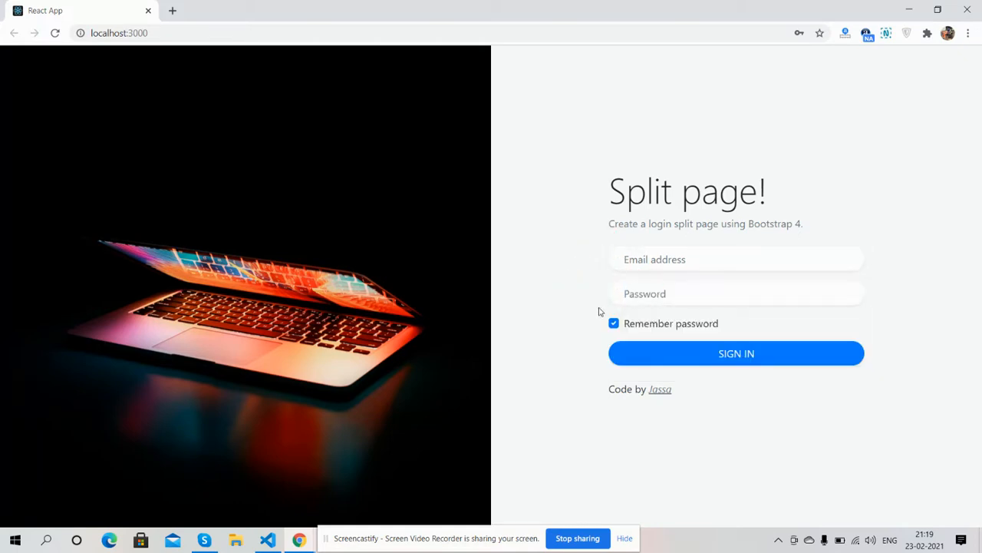
click(614, 322)
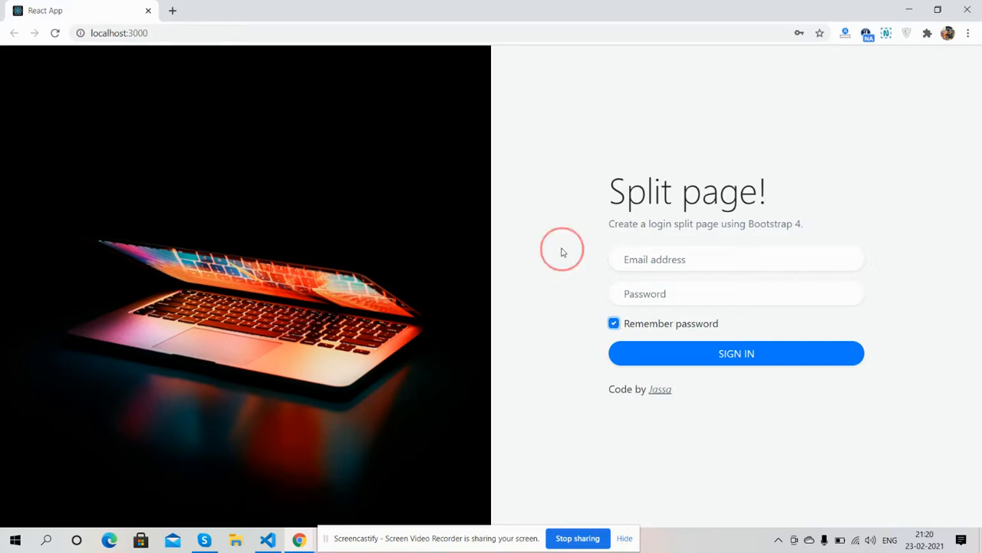
mouse_move(611, 446)
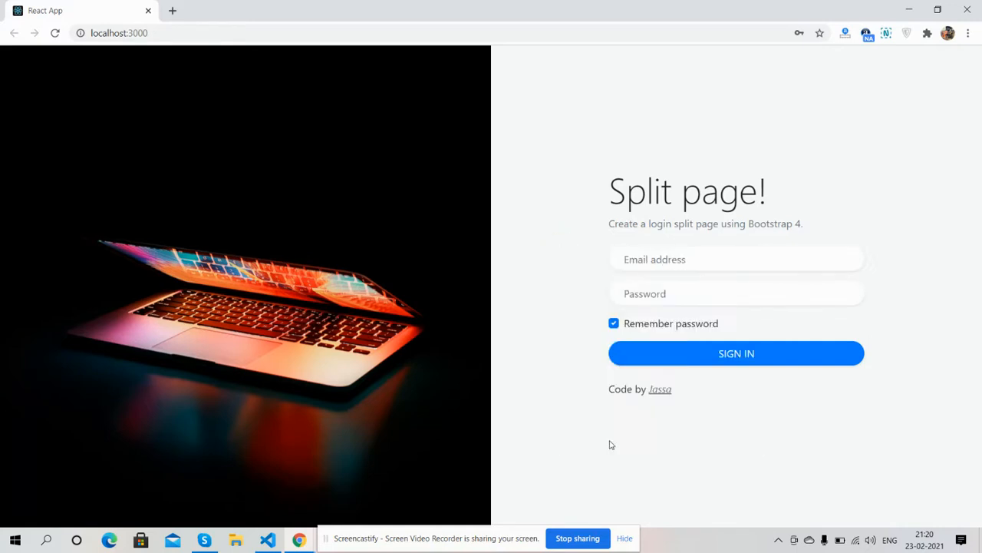
key(F12)
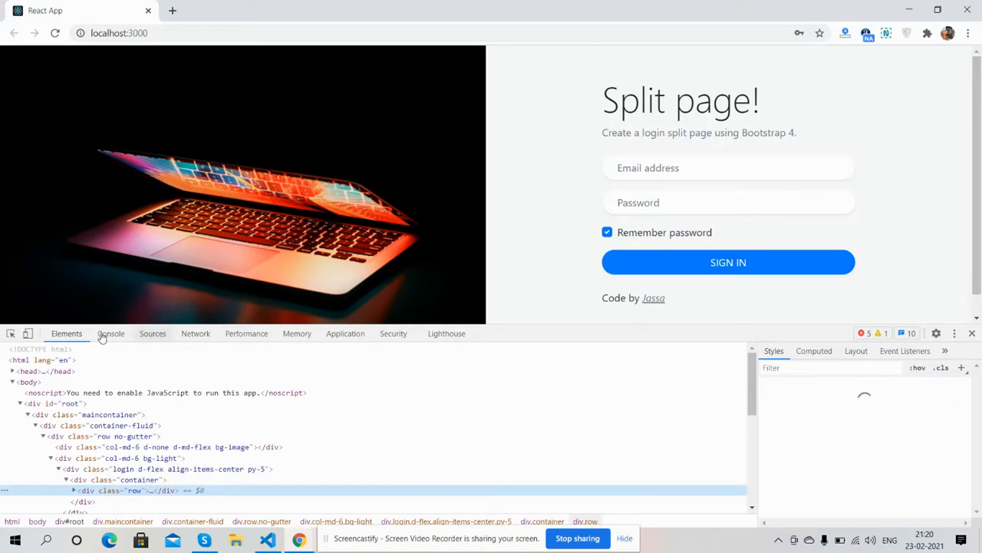
click(24, 333)
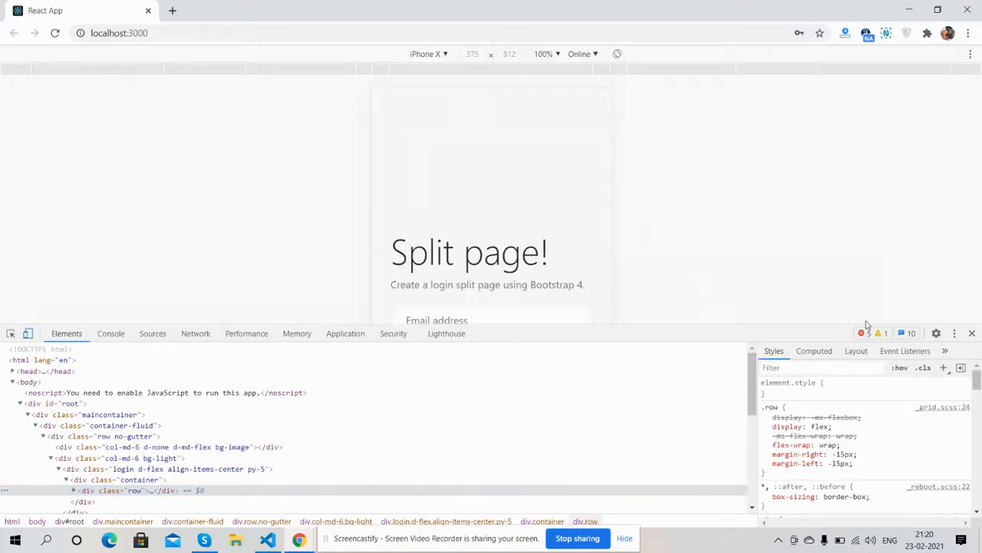
click(958, 332)
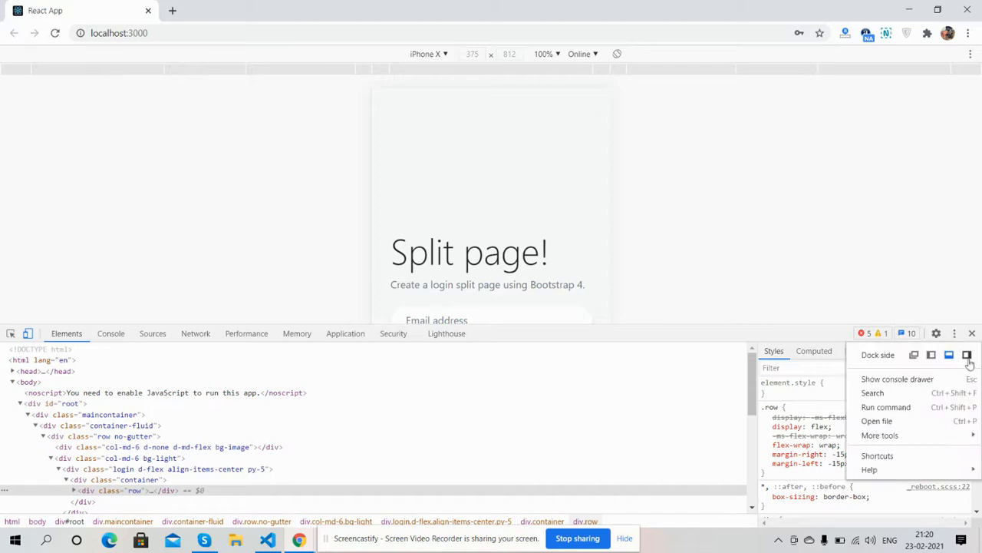
click(970, 355)
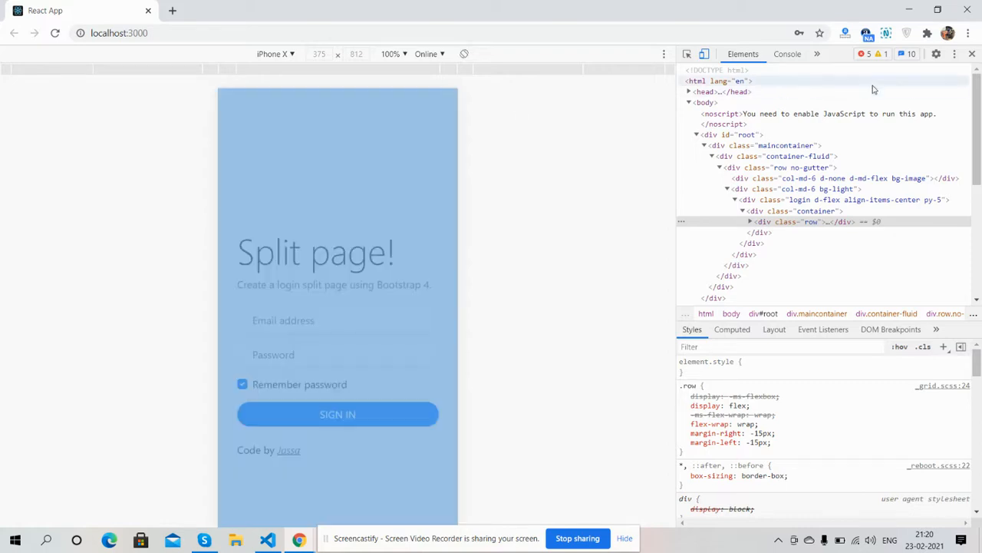
click(971, 53)
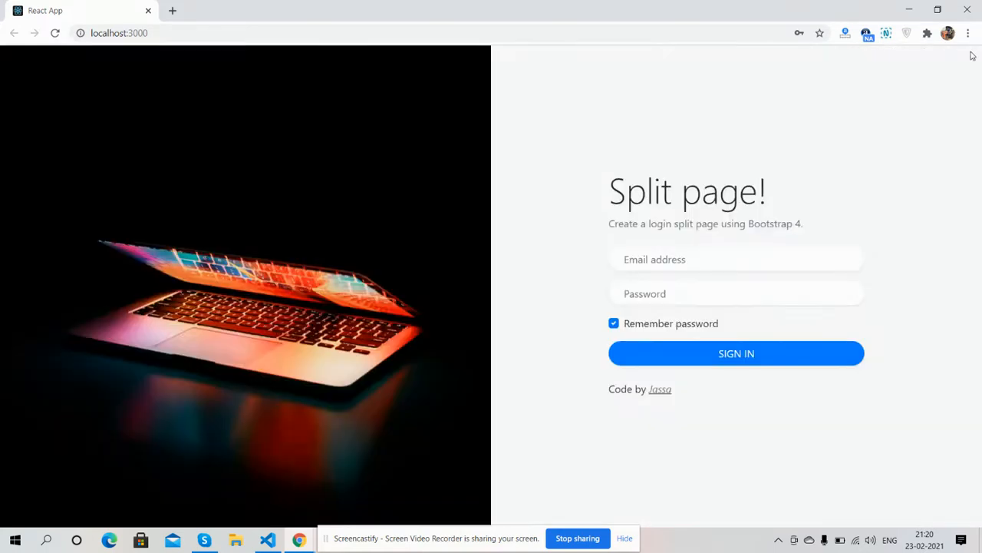